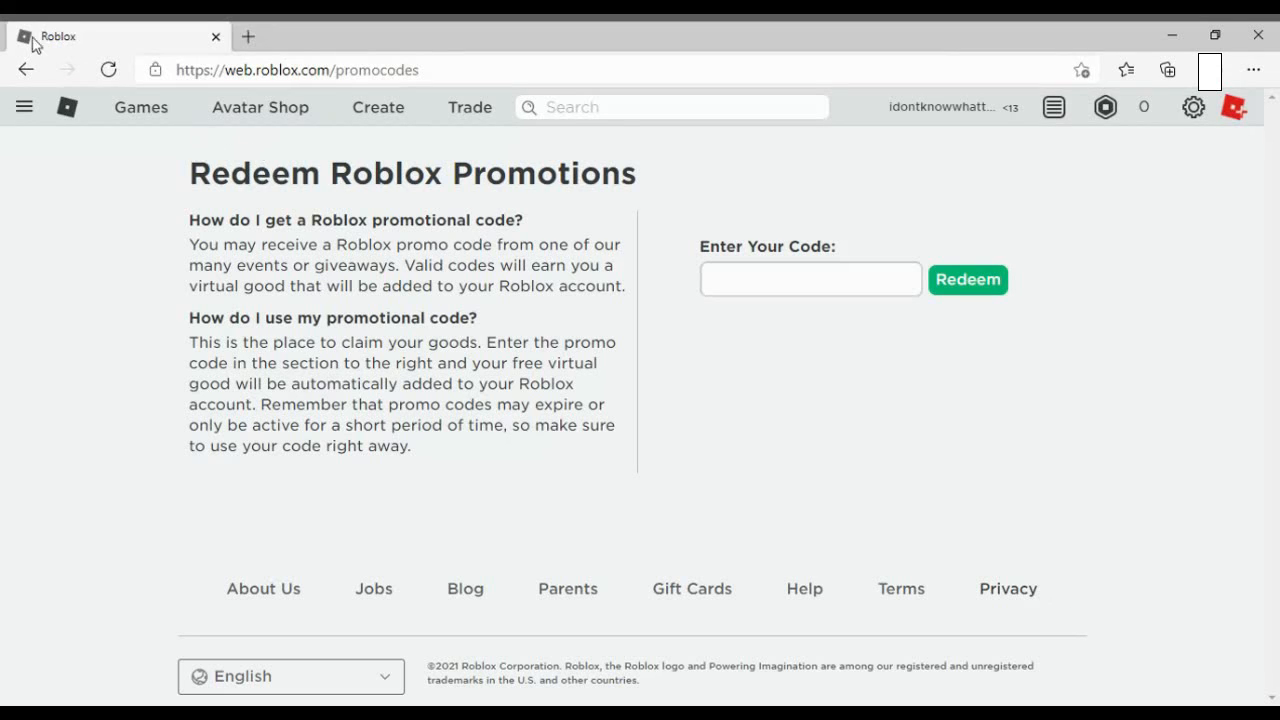
{"action": "mouse_move", "coordinate": [590, 204]}
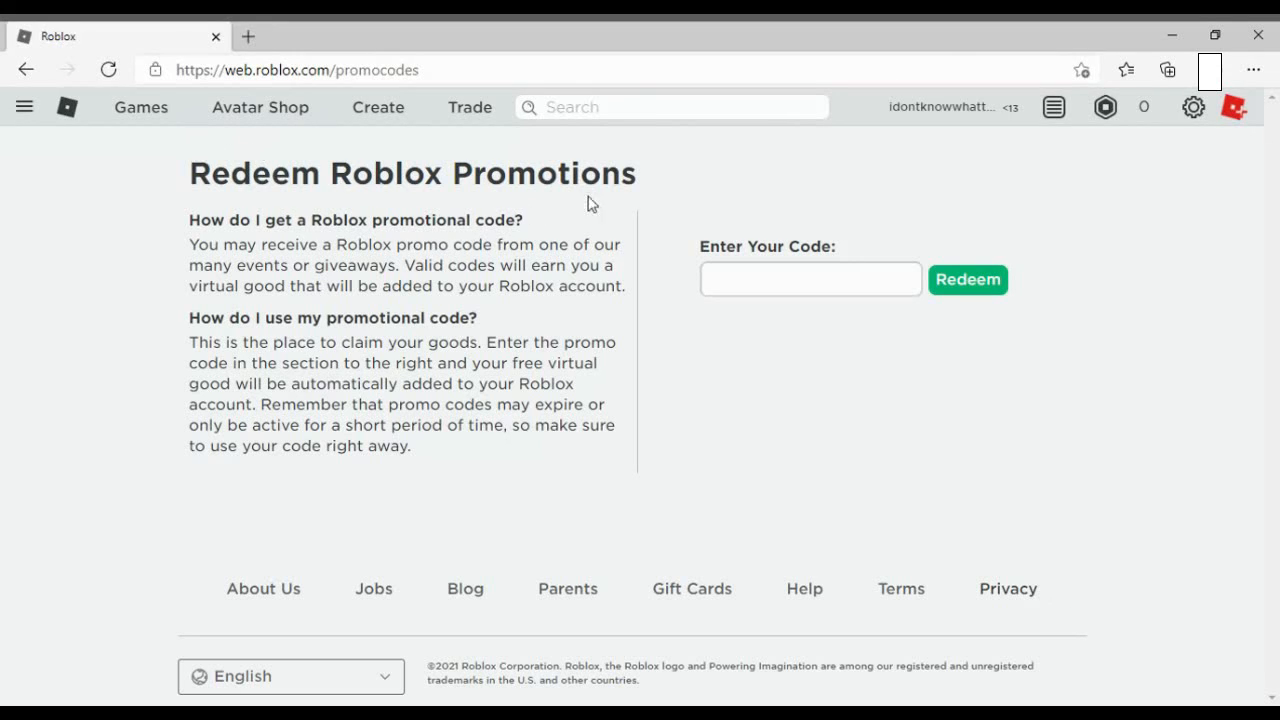
{"action": "mouse_move", "coordinate": [696, 272]}
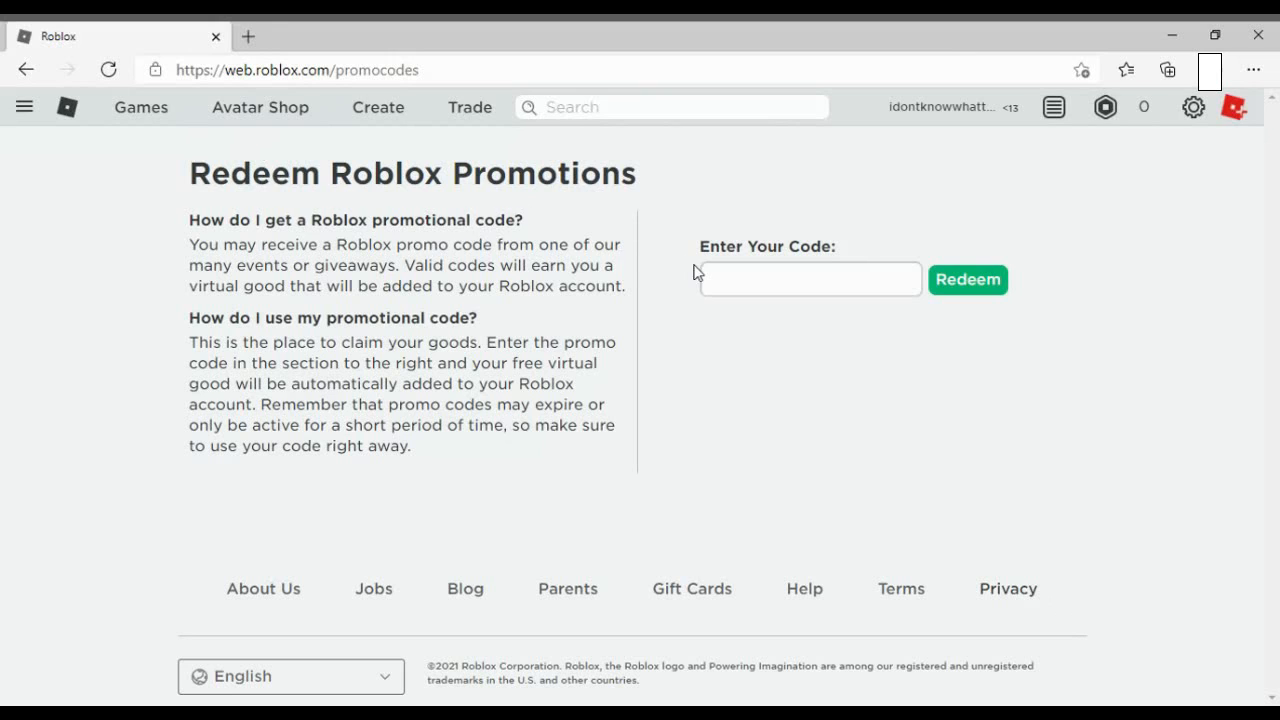
{"action": "mouse_move", "coordinate": [740, 232]}
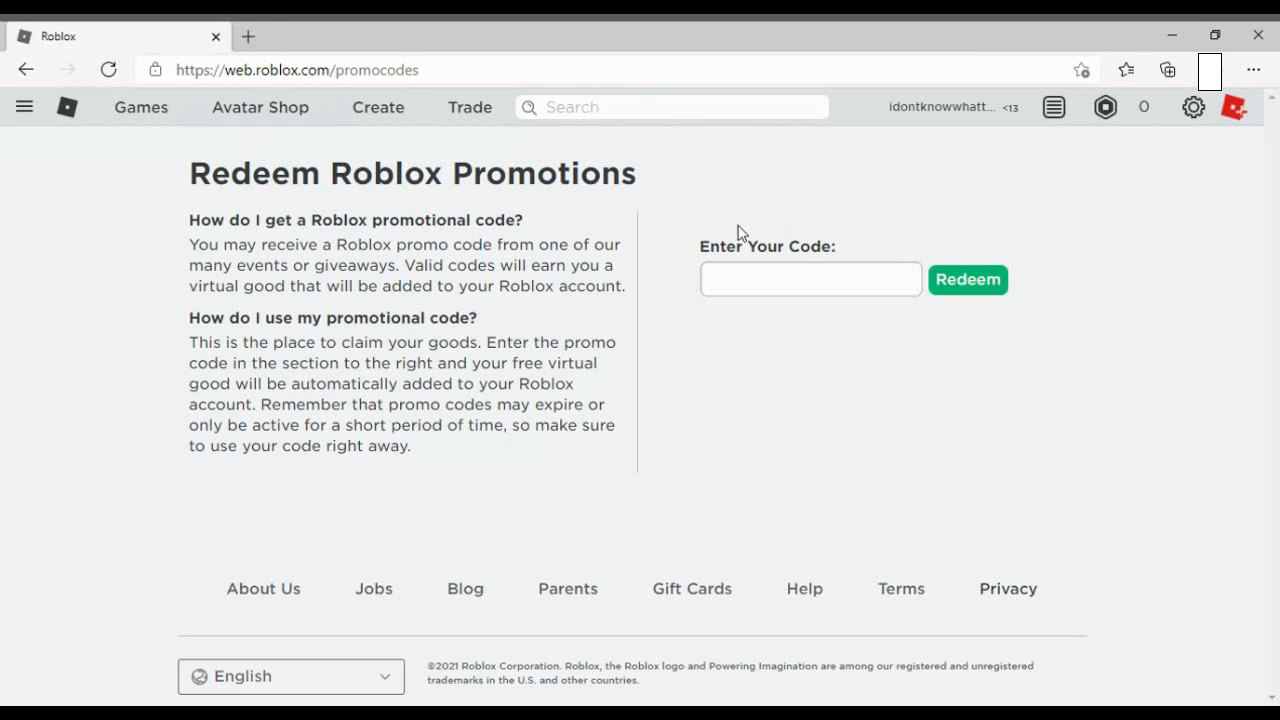
{"action": "mouse_move", "coordinate": [590, 338]}
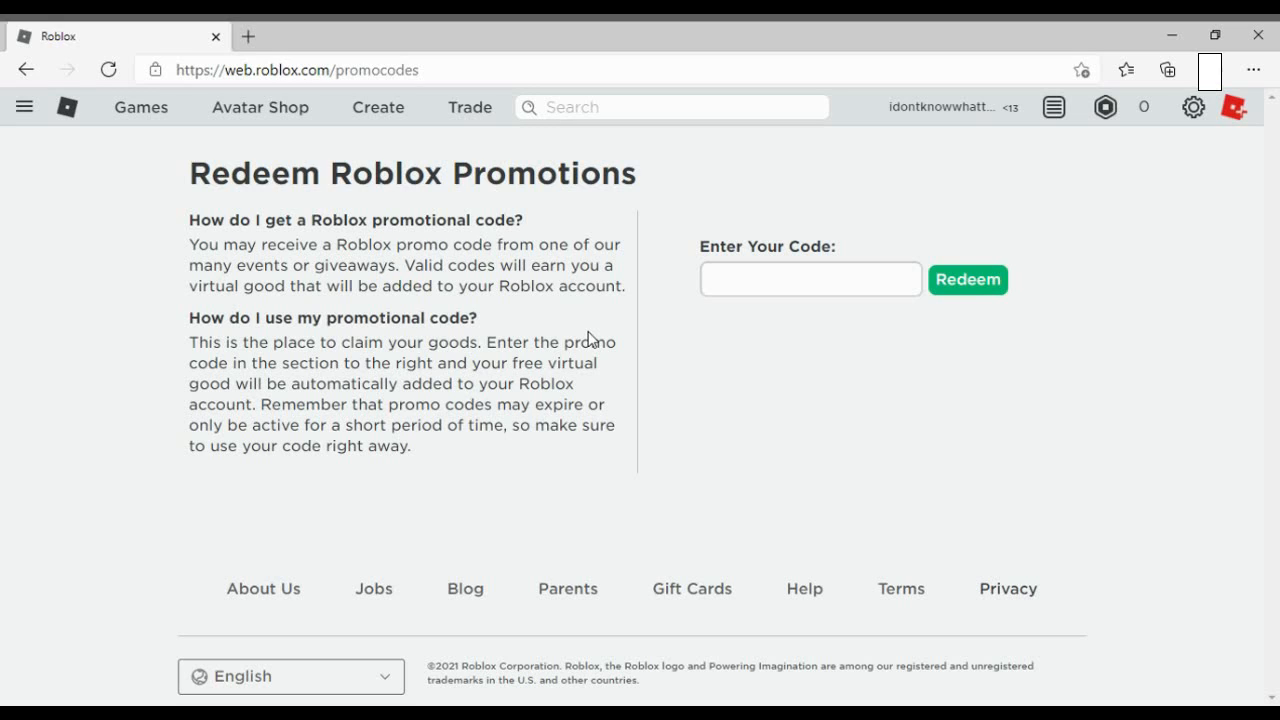
{"action": "mouse_move", "coordinate": [744, 370]}
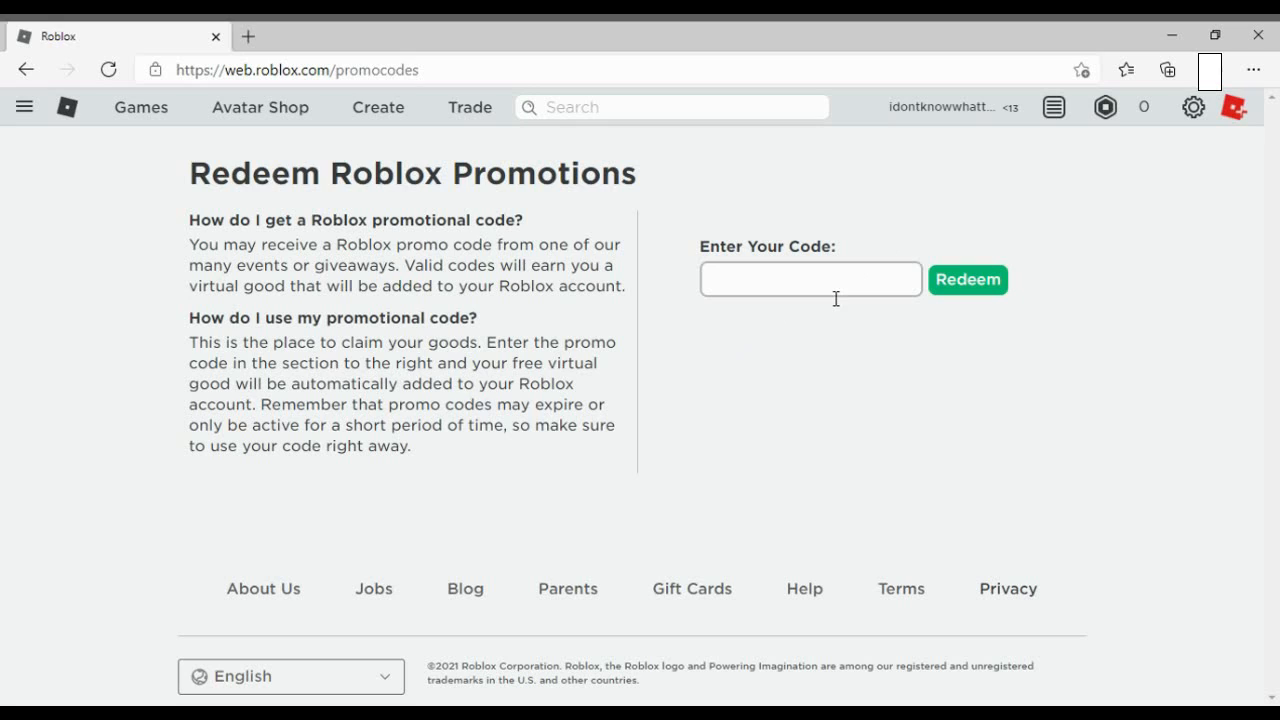
Enter TWEETROBLOX in the code field and redeem it for a success message.
{"action": "type", "text": "TWEET"}
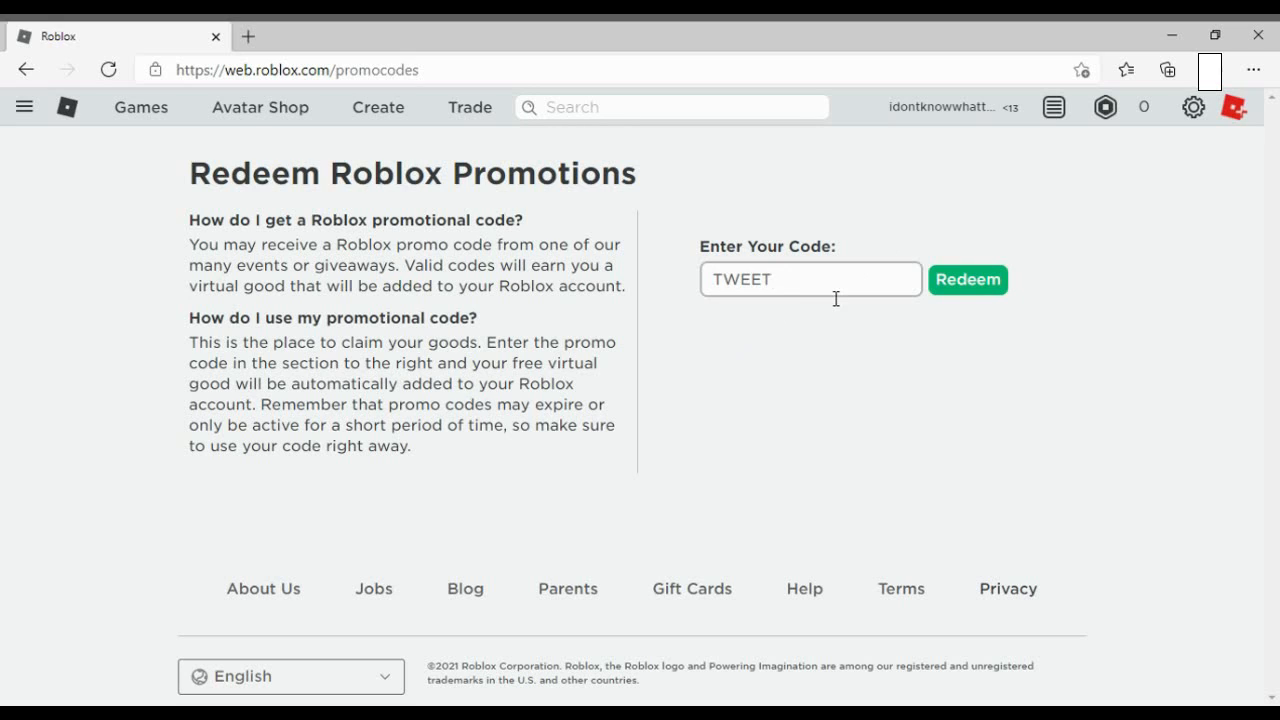
{"action": "type", "text": "ROBL"}
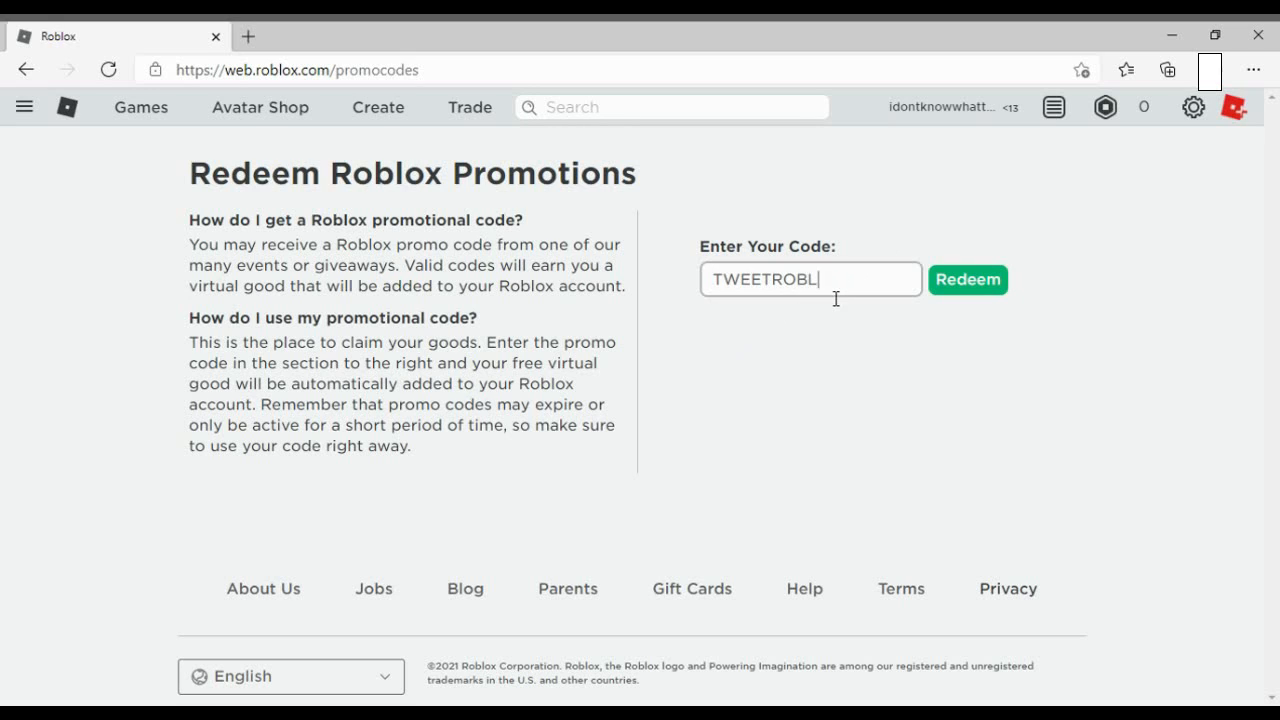
{"action": "type", "text": "OX"}
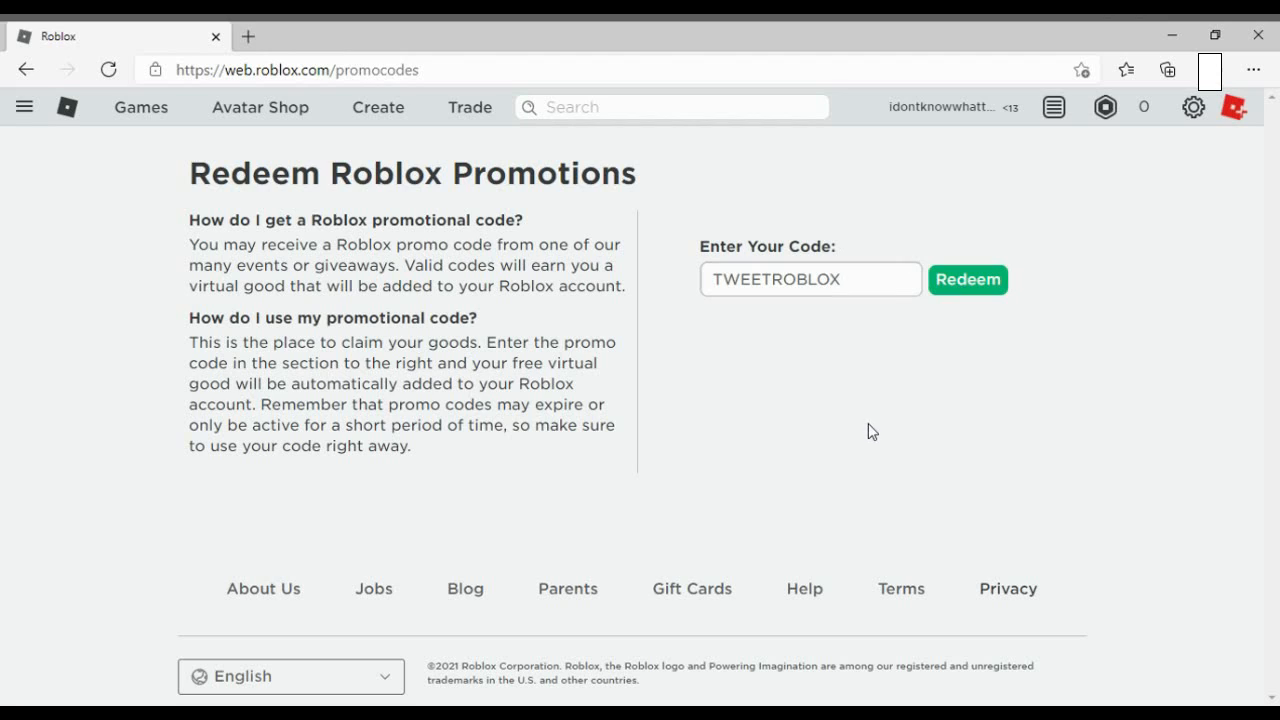
{"action": "mouse_move", "coordinate": [888, 300]}
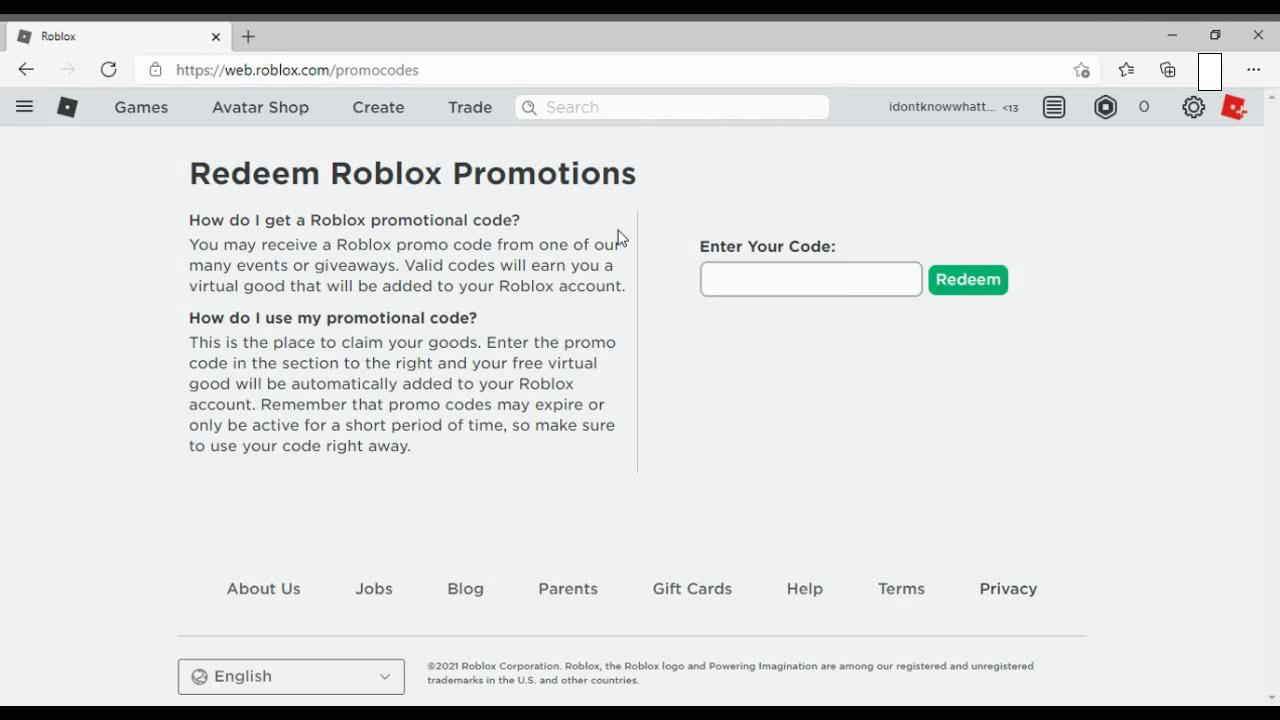
{"action": "type", "text": "TWE"}
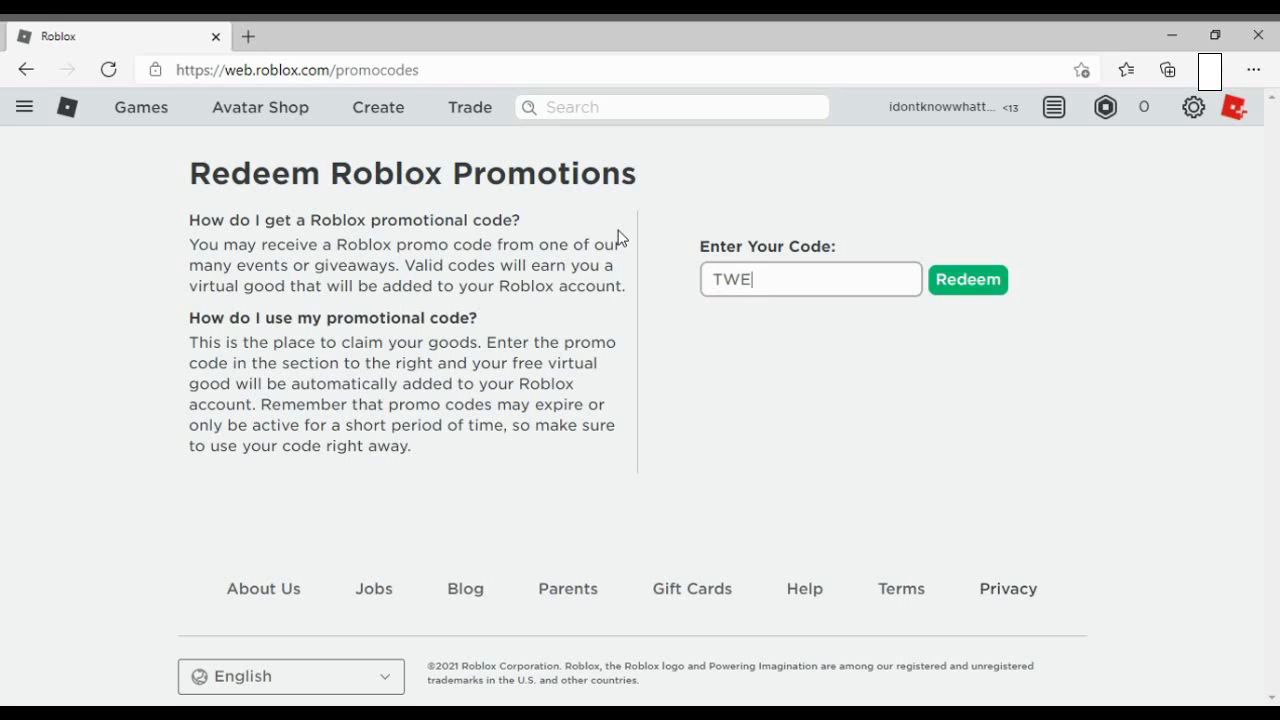
{"action": "type", "text": "ETRO"}
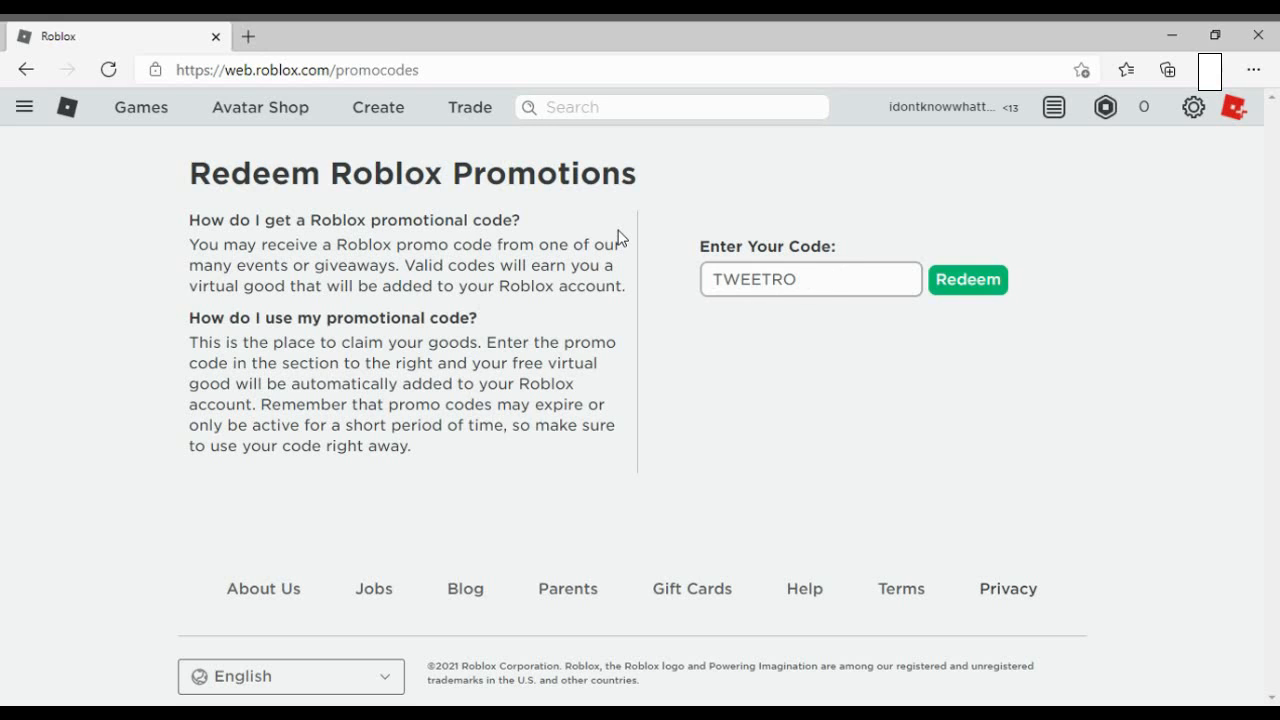
{"action": "type", "text": "BLOX"}
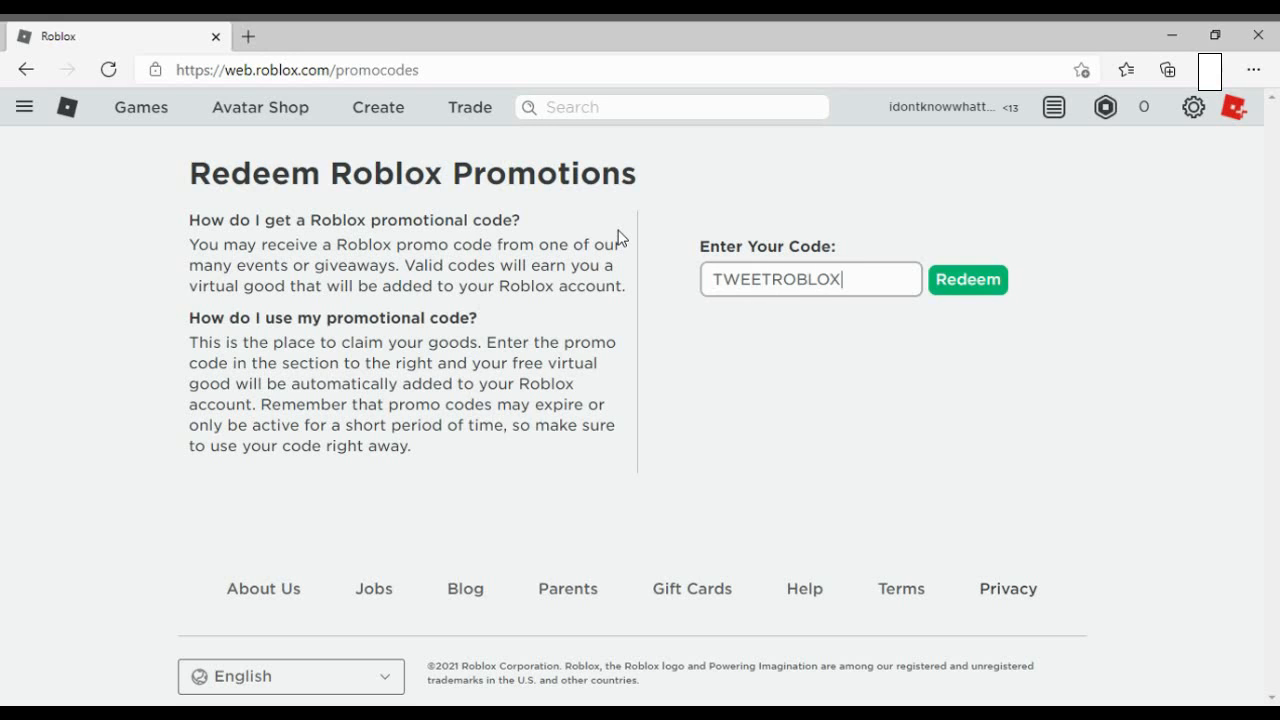
{"action": "left_click", "coordinate": [968, 280]}
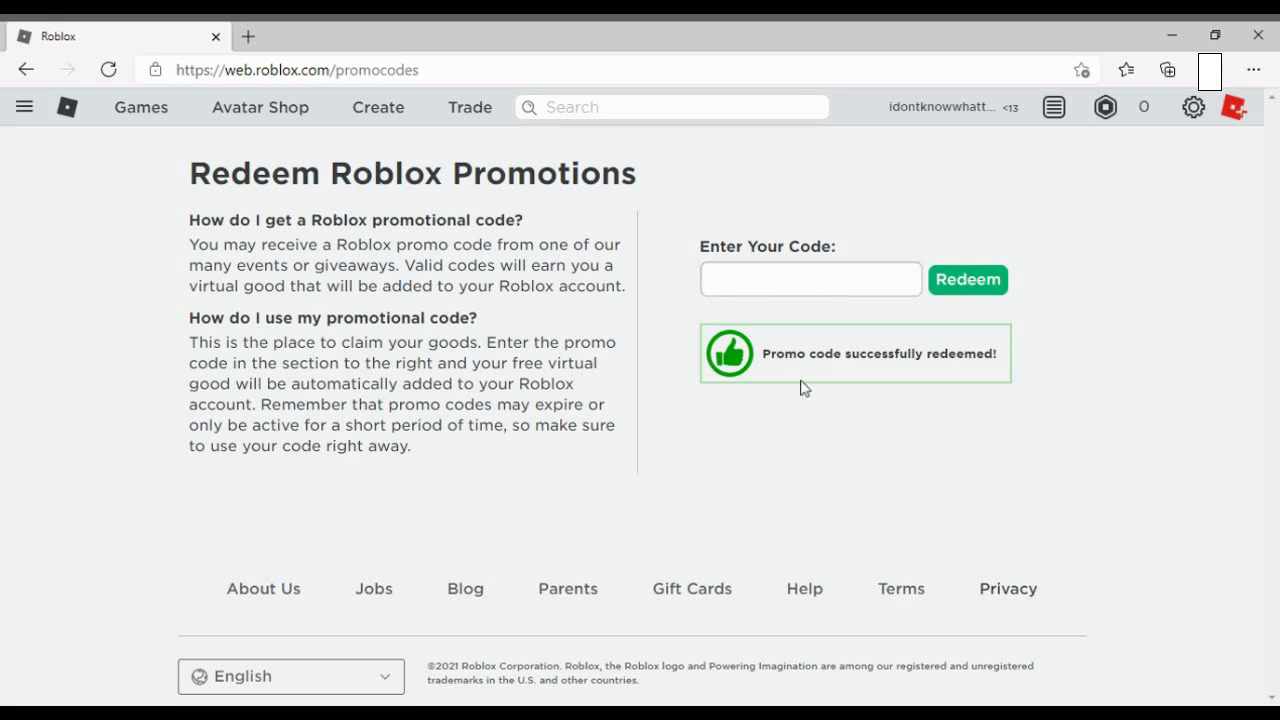
{"action": "mouse_move", "coordinate": [804, 442]}
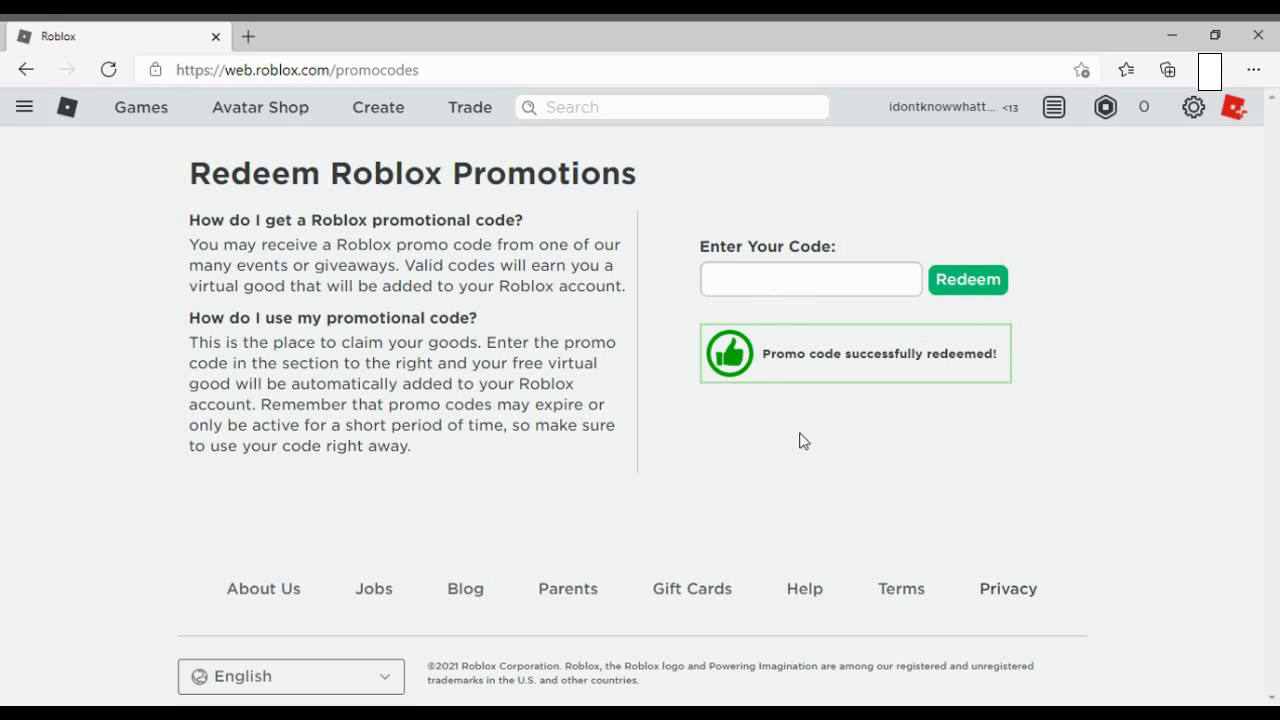
Enter FREEROBUX in the code field and bring up DevTools with F12.
{"action": "left_click", "coordinate": [810, 280]}
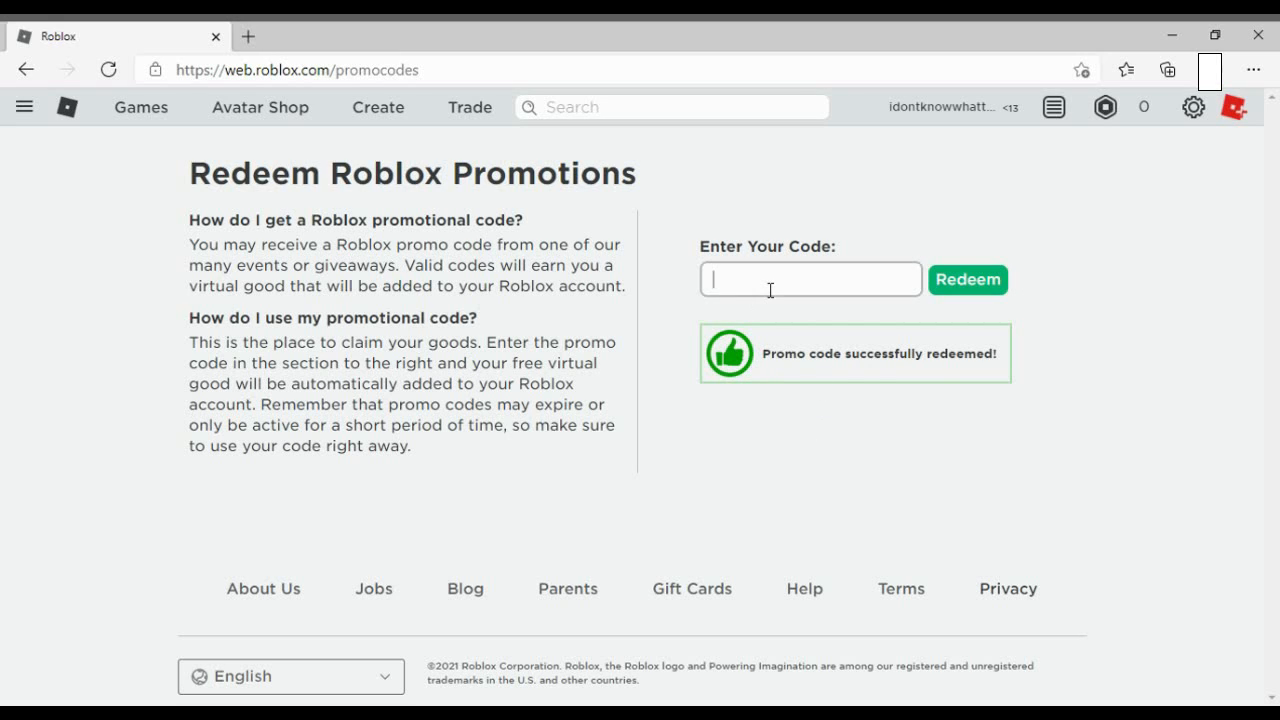
{"action": "type", "text": "FREE"}
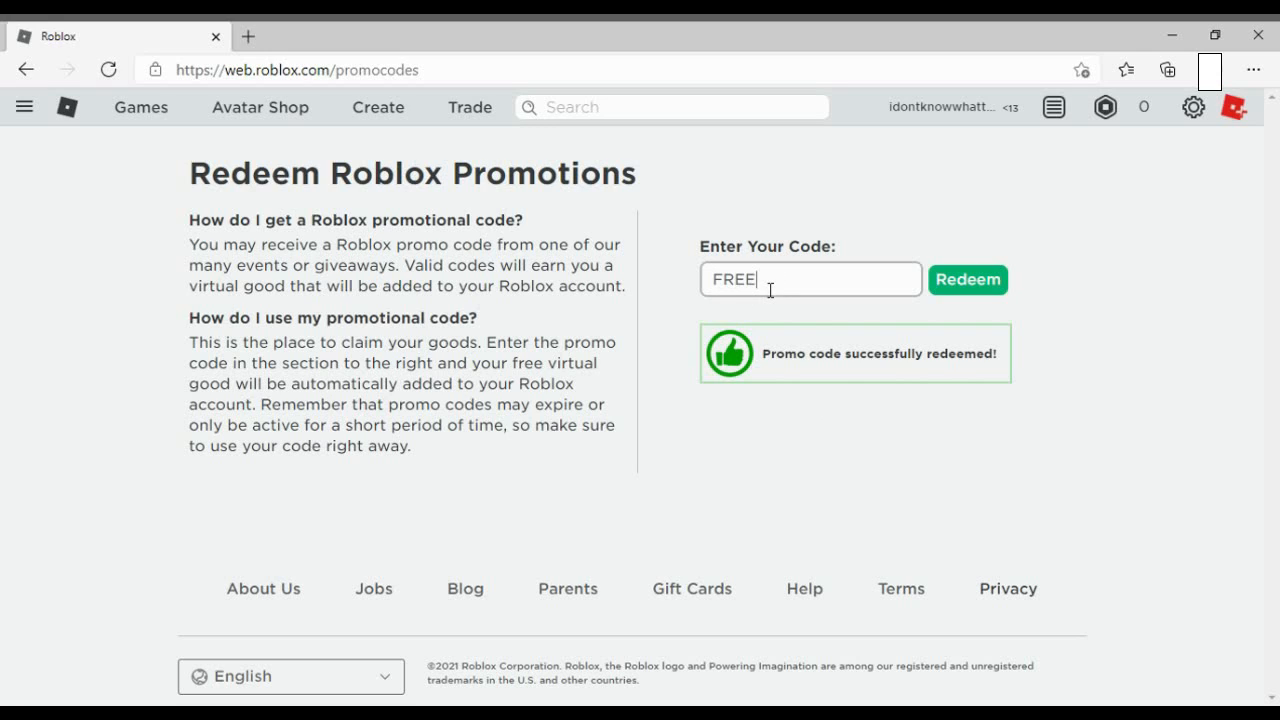
{"action": "type", "text": "ROBUX"}
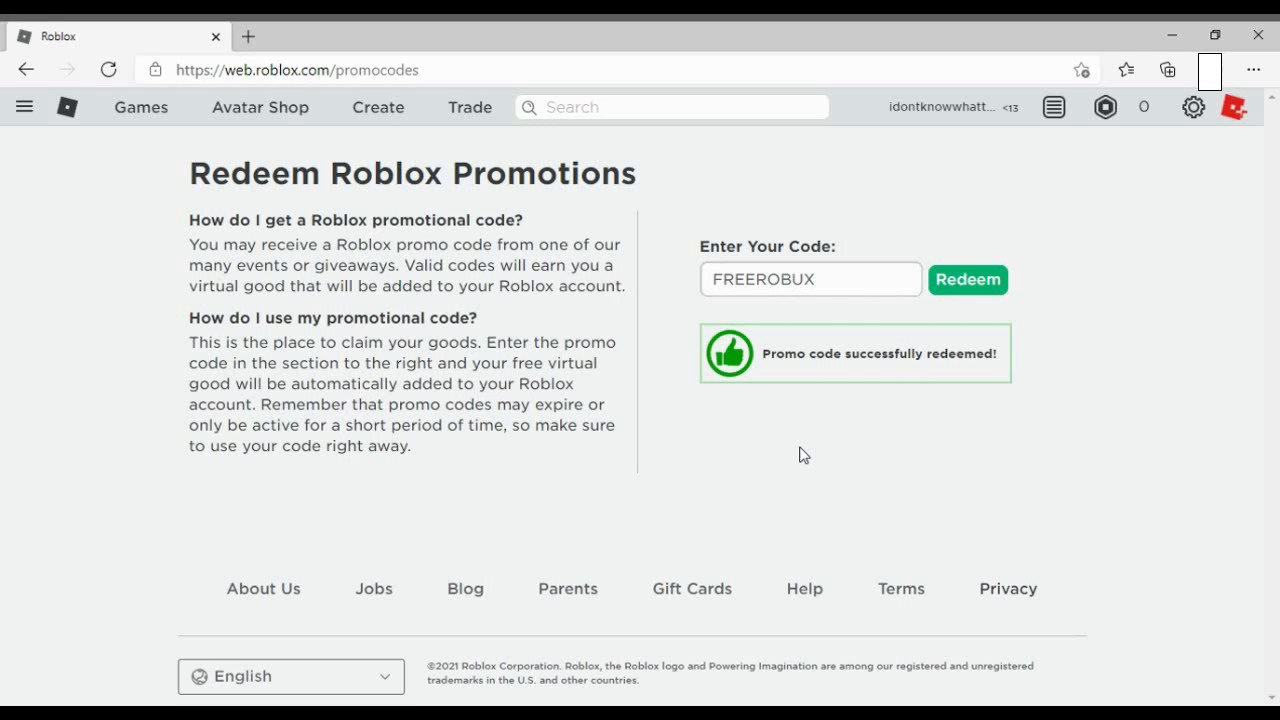
{"action": "mouse_move", "coordinate": [1044, 320]}
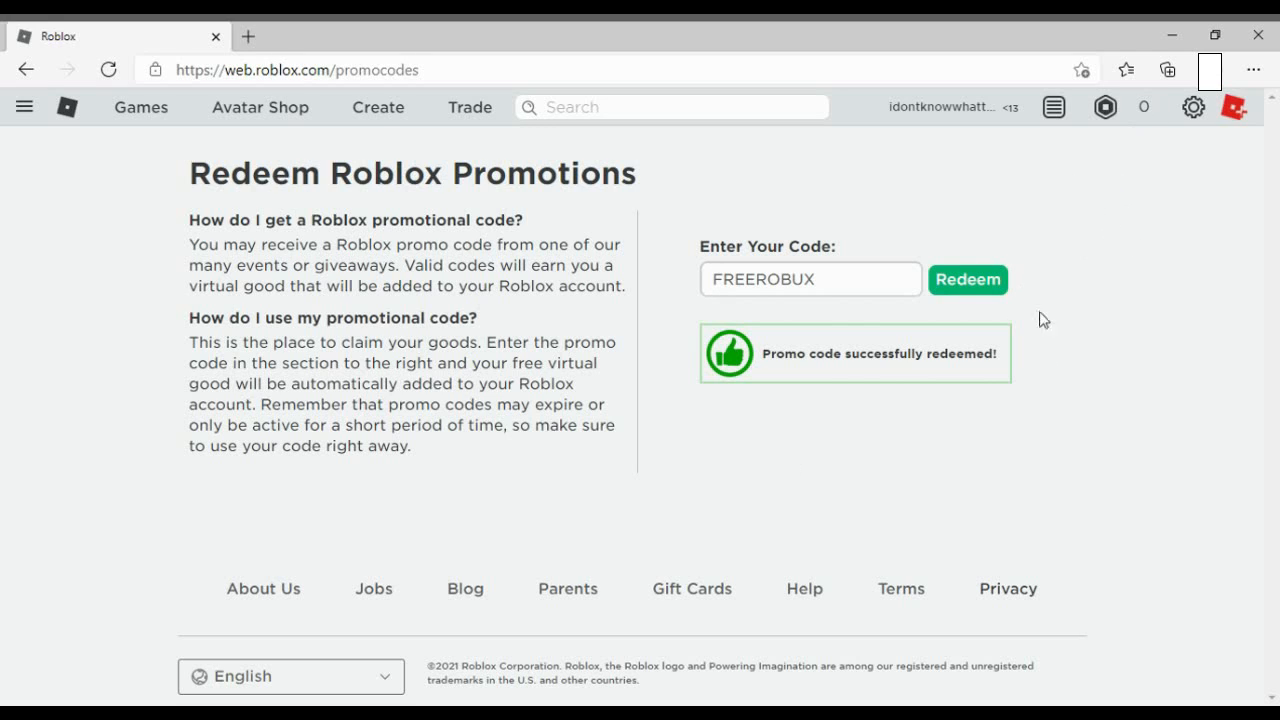
{"action": "mouse_move", "coordinate": [1152, 112]}
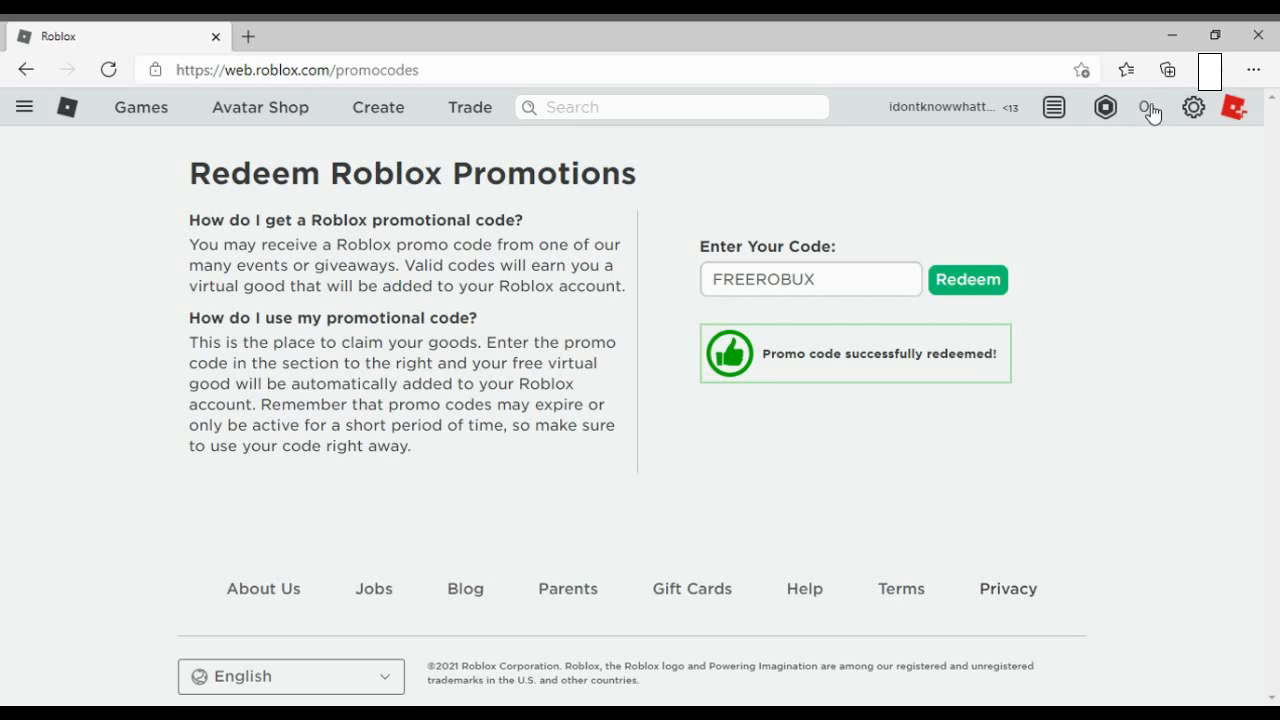
{"action": "mouse_move", "coordinate": [1050, 496]}
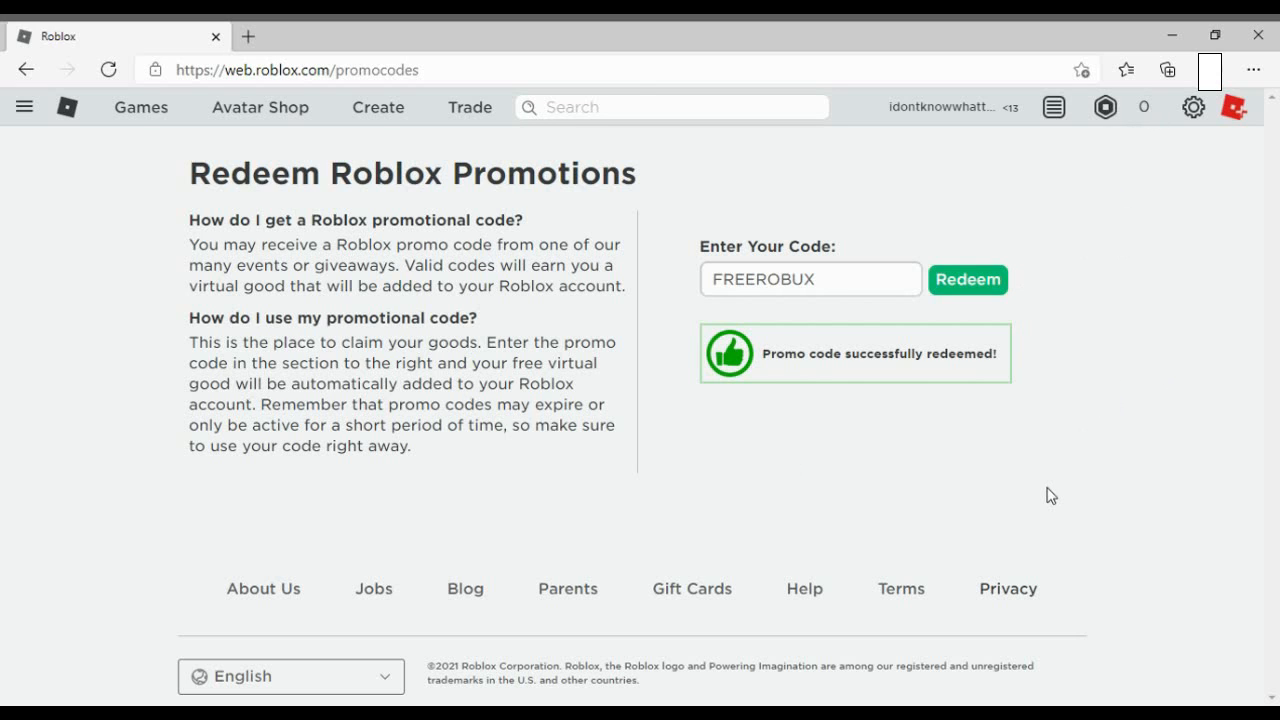
{"action": "key", "text": "F12"}
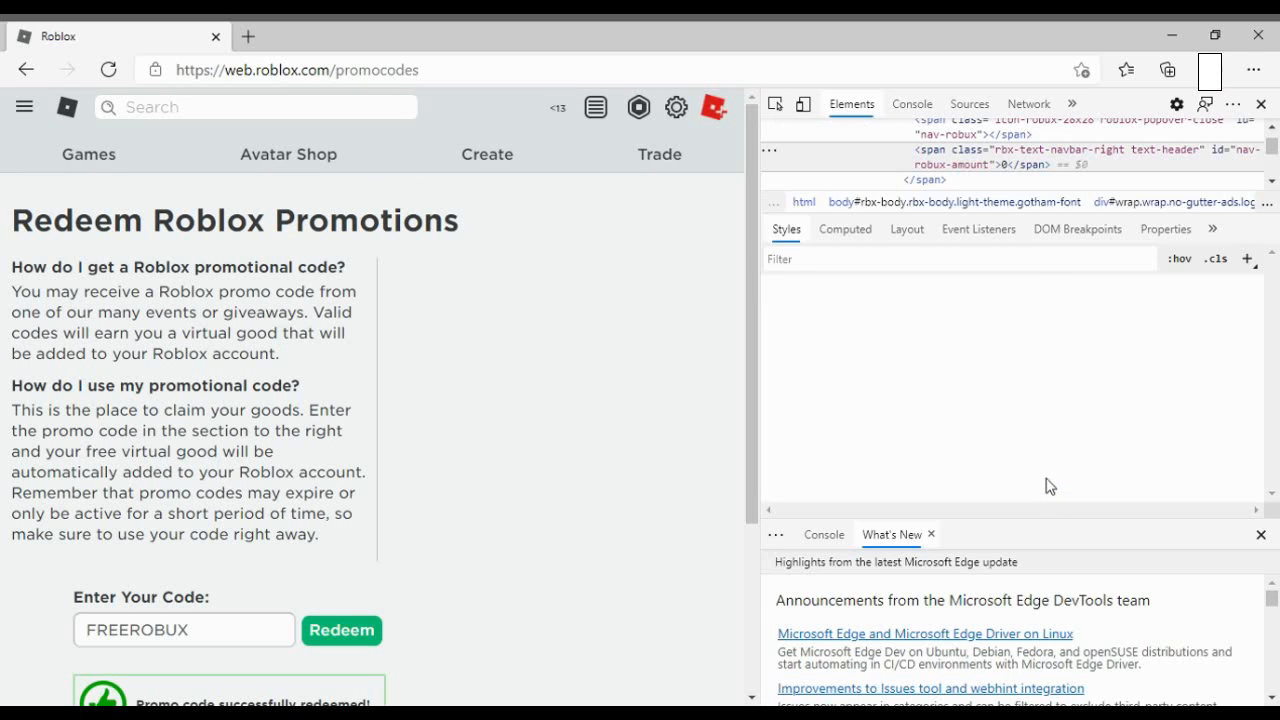
Edit the nav-robux-amount span to read 1K+ and close DevTools.
{"action": "left_click", "coordinate": [1008, 164]}
{"action": "type", "text": "1K+"}
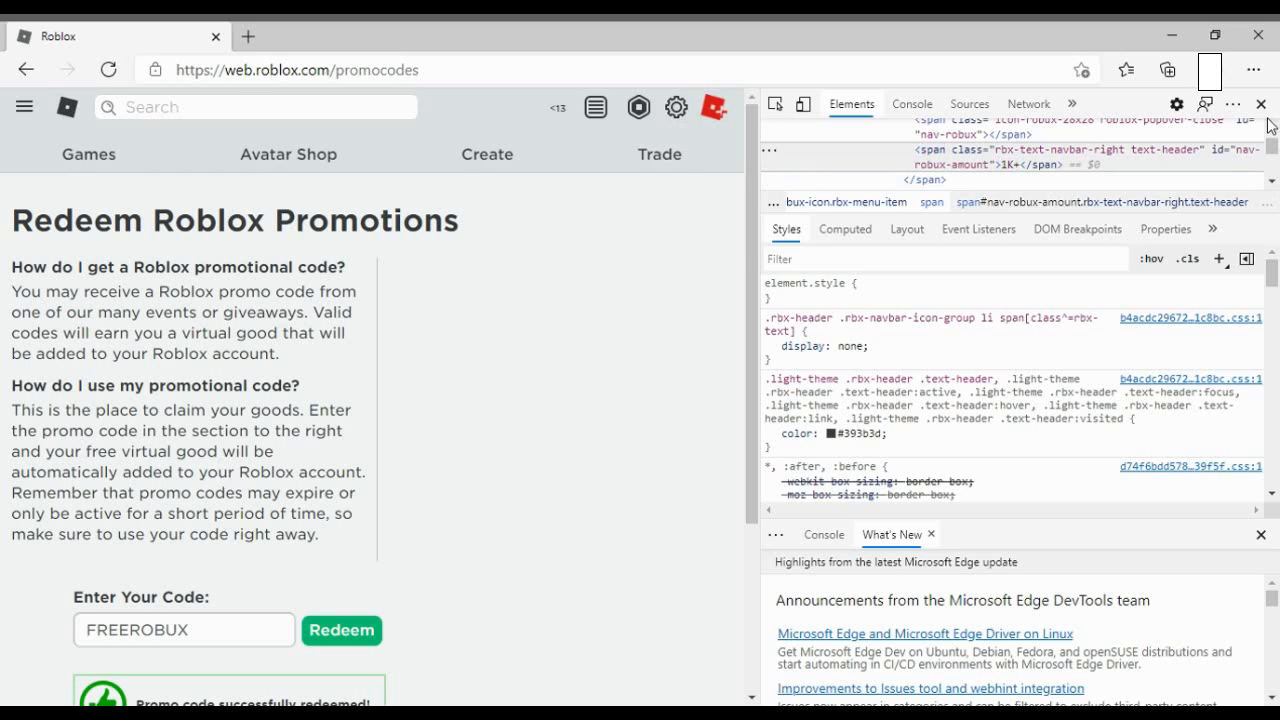
{"action": "left_click", "coordinate": [1260, 104]}
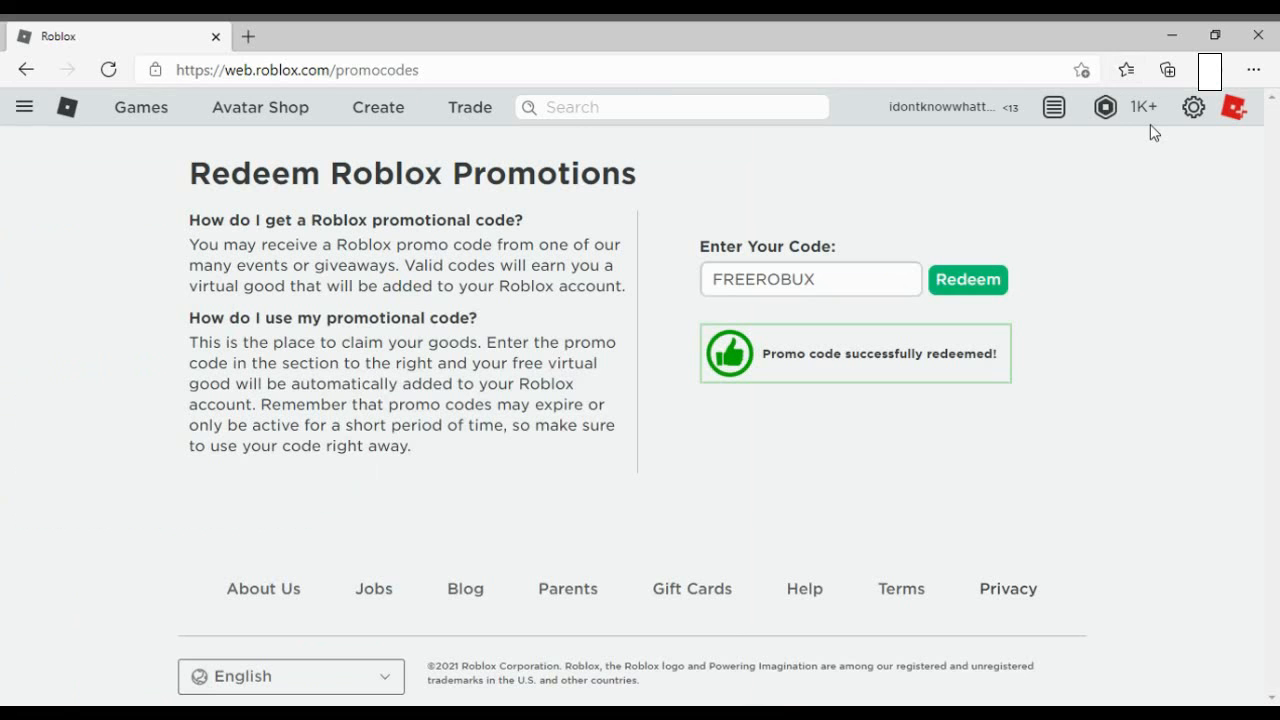
{"action": "mouse_move", "coordinate": [1144, 124]}
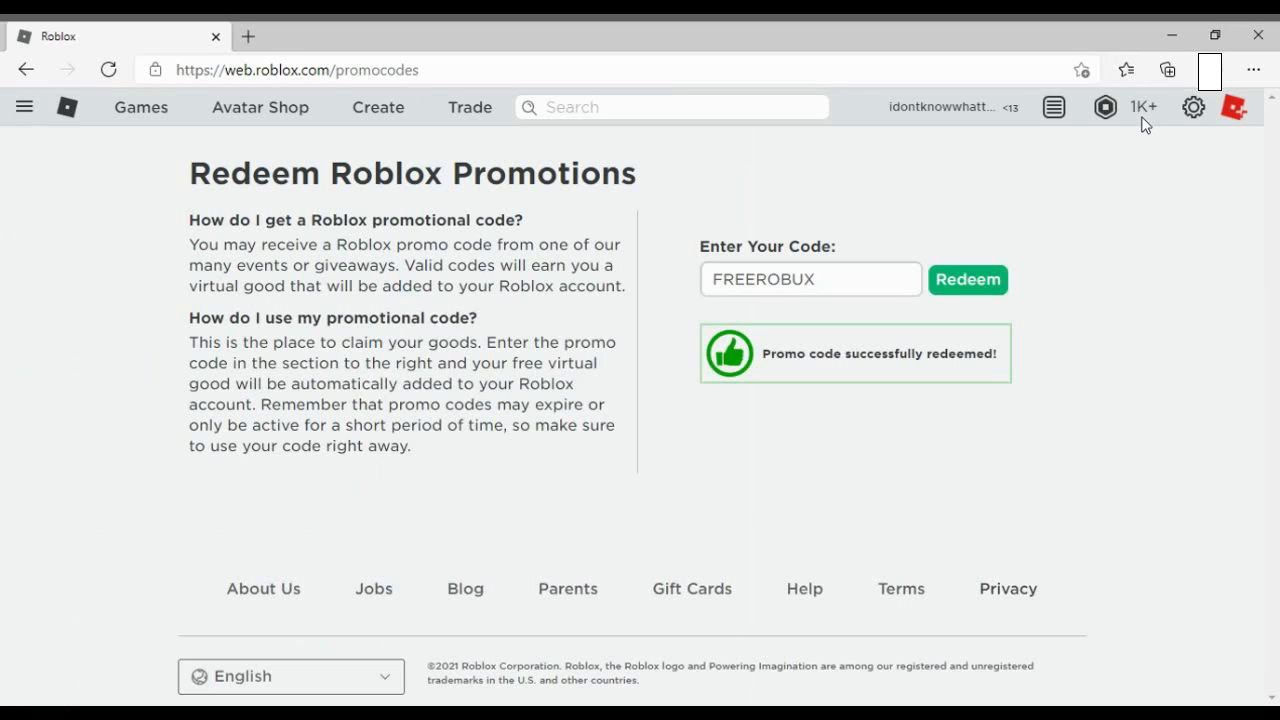
{"action": "mouse_move", "coordinate": [1022, 390]}
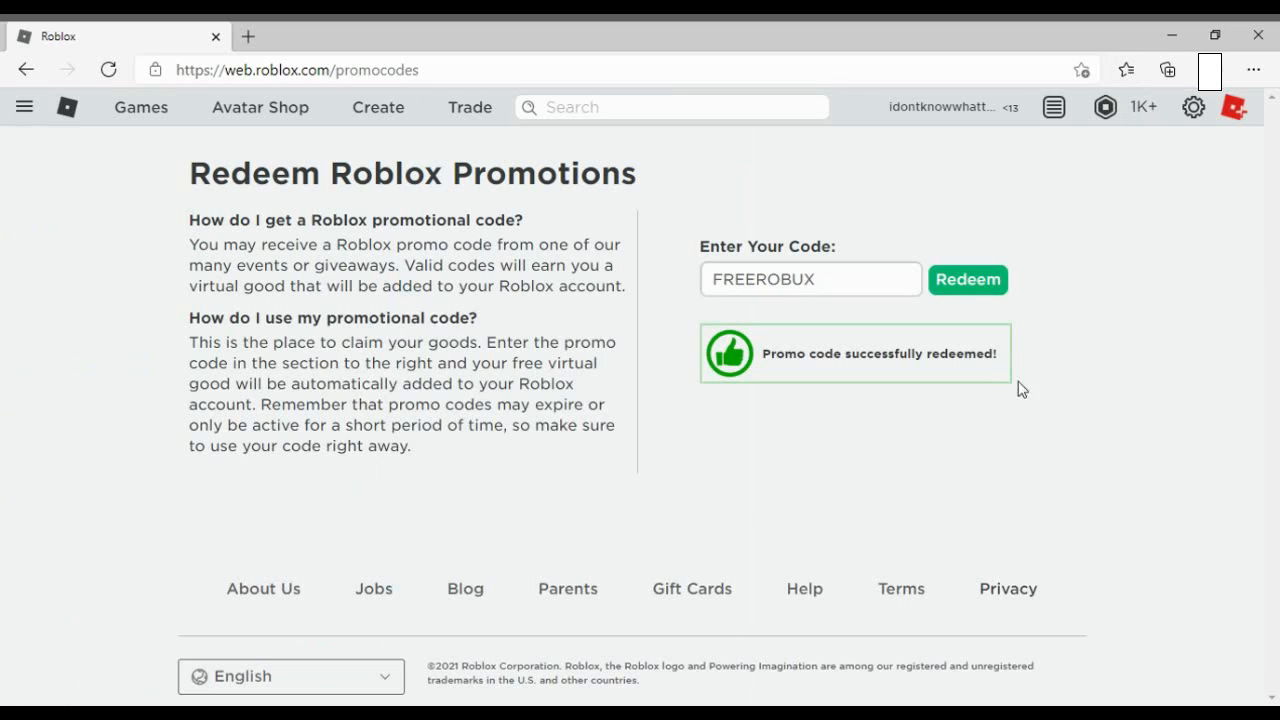
{"action": "mouse_move", "coordinate": [1036, 480]}
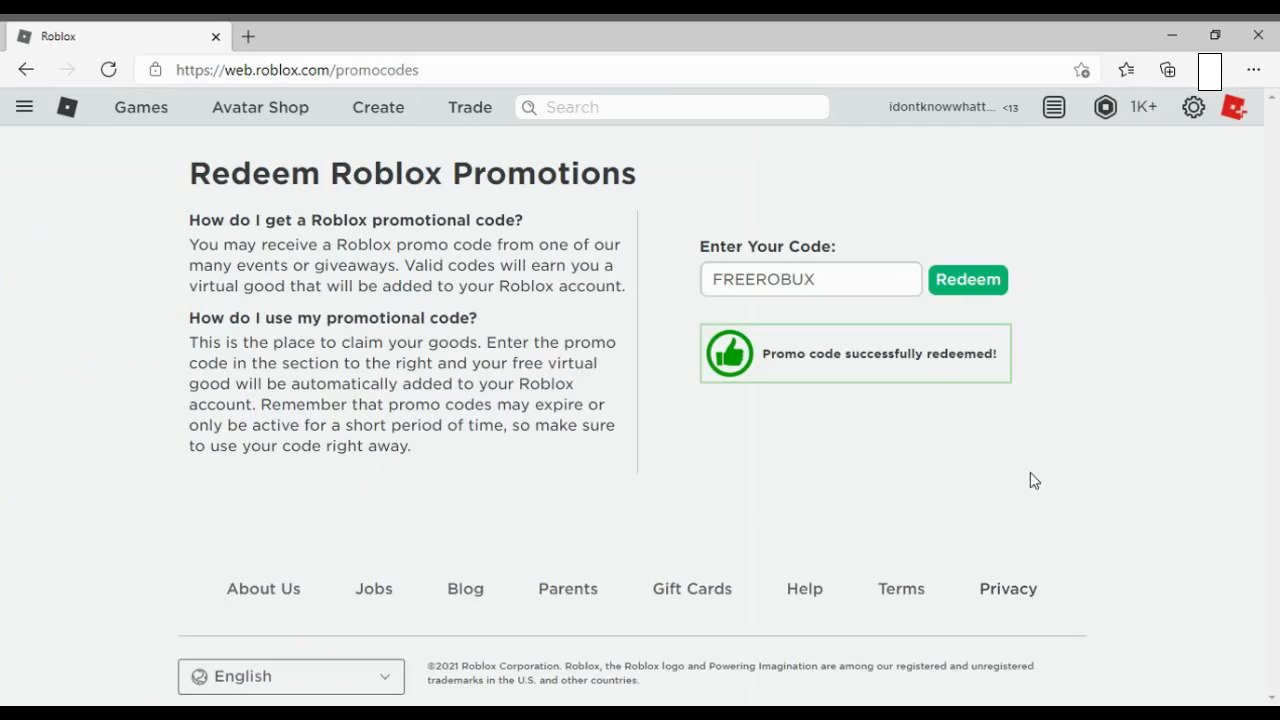
Edit the Robux balance to 200 via DevTools, then refresh the page to discard the edits.
{"action": "key", "text": "F12"}
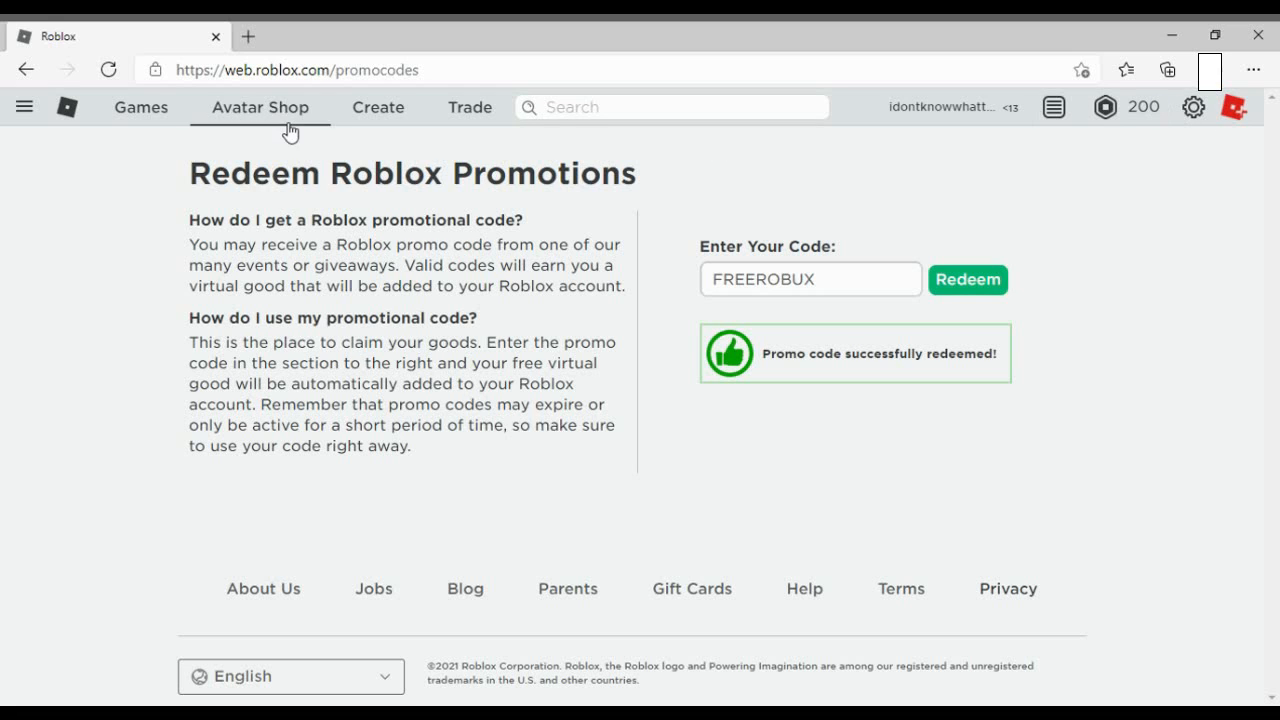
{"action": "left_click", "coordinate": [112, 70]}
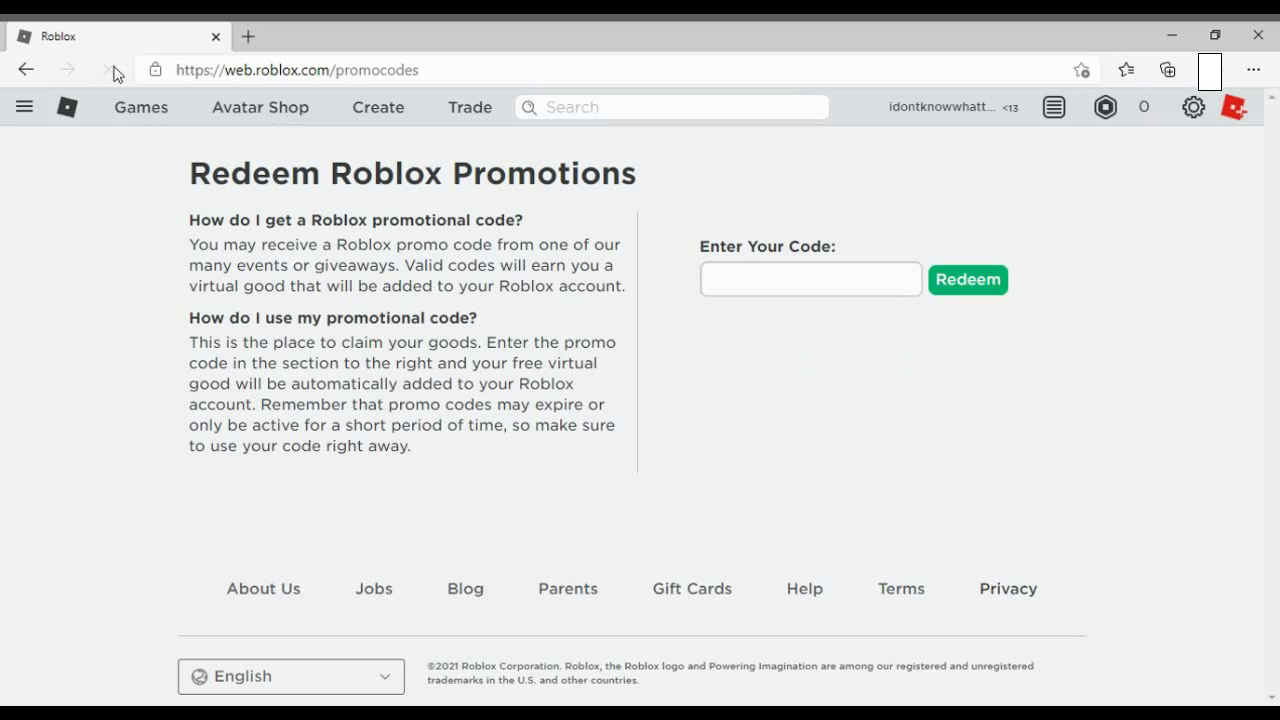
Enter TWEETROBLOX again and redeem it, now getting 'Code already redeemed'.
{"action": "left_click", "coordinate": [810, 280]}
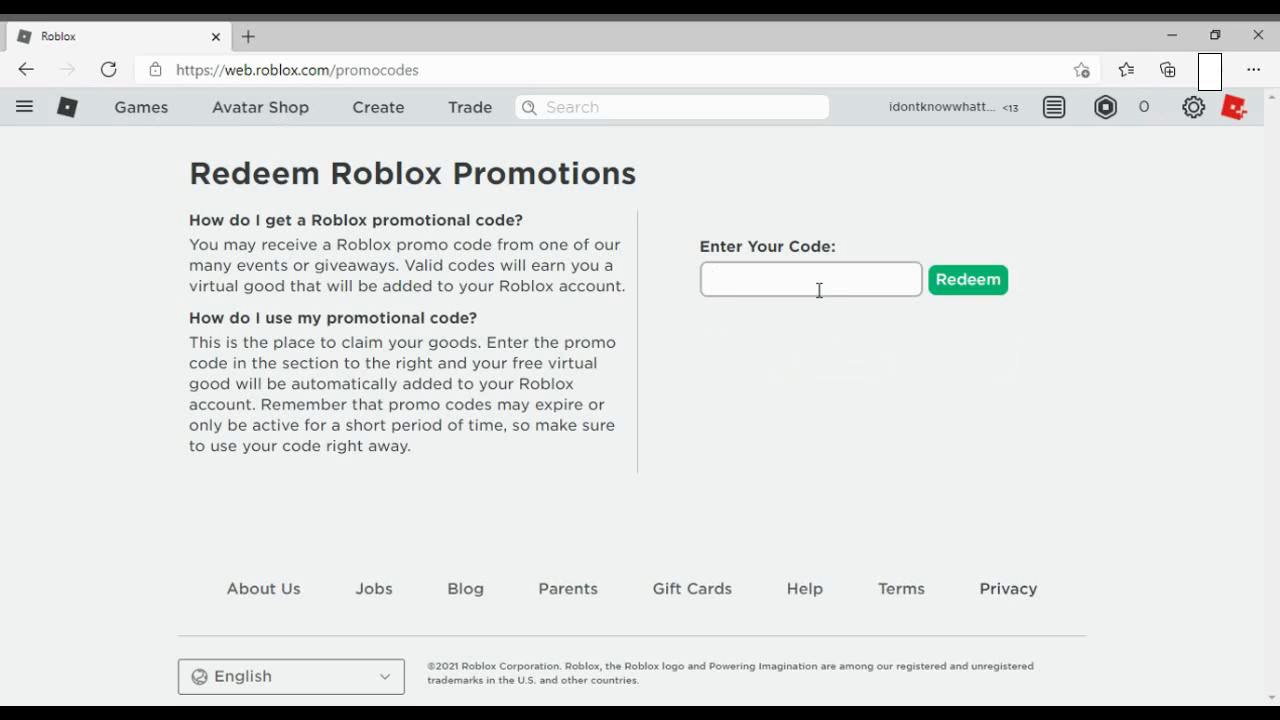
{"action": "type", "text": "TWEETROBLO"}
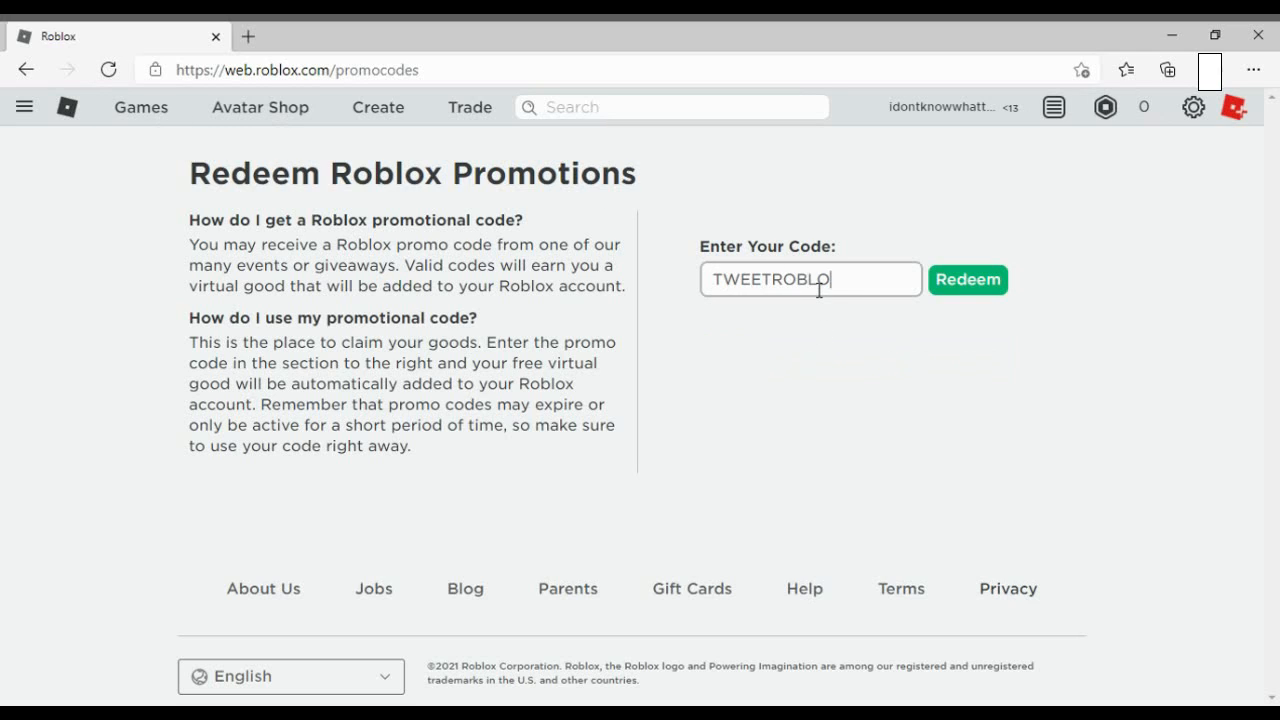
{"action": "left_click", "coordinate": [968, 280]}
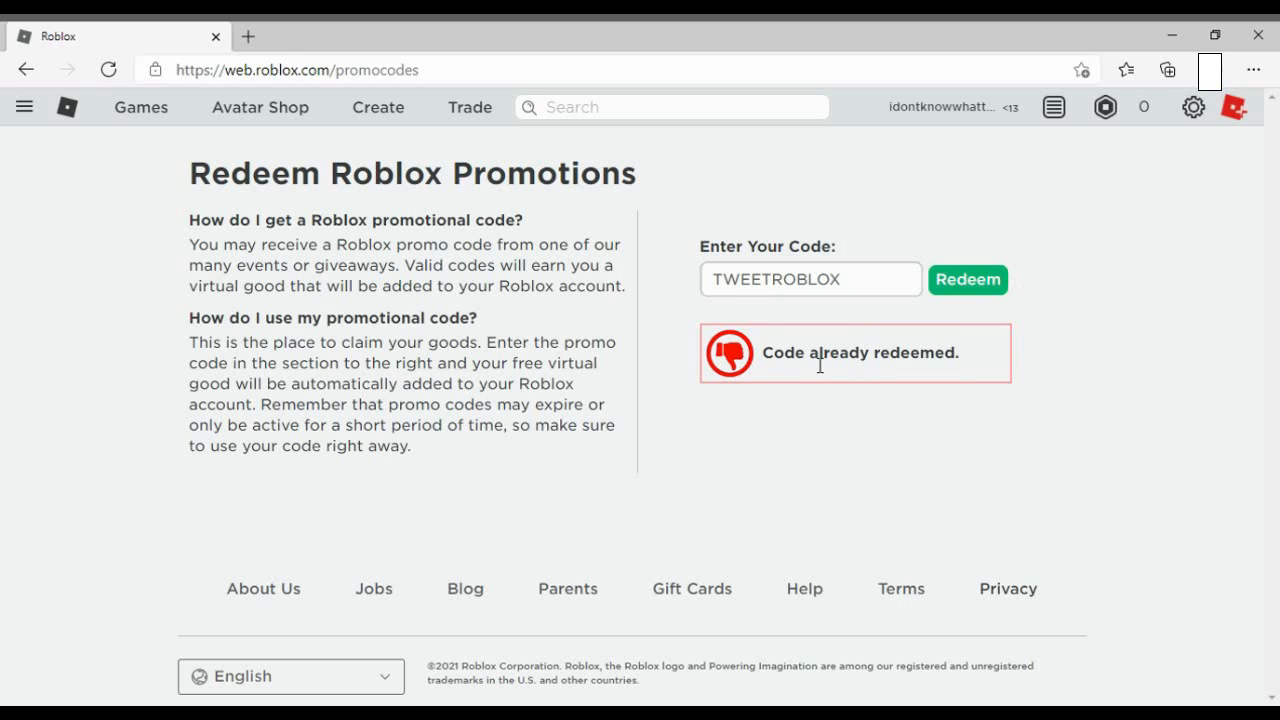